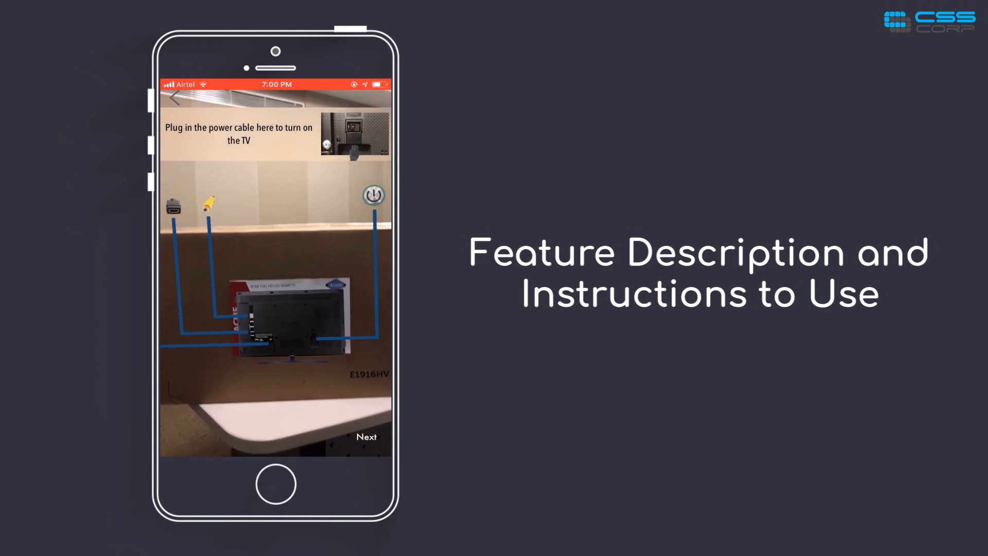
Advance the AR TV setup guide past the 'Plug in the power cable' step.
left_click(366, 436)
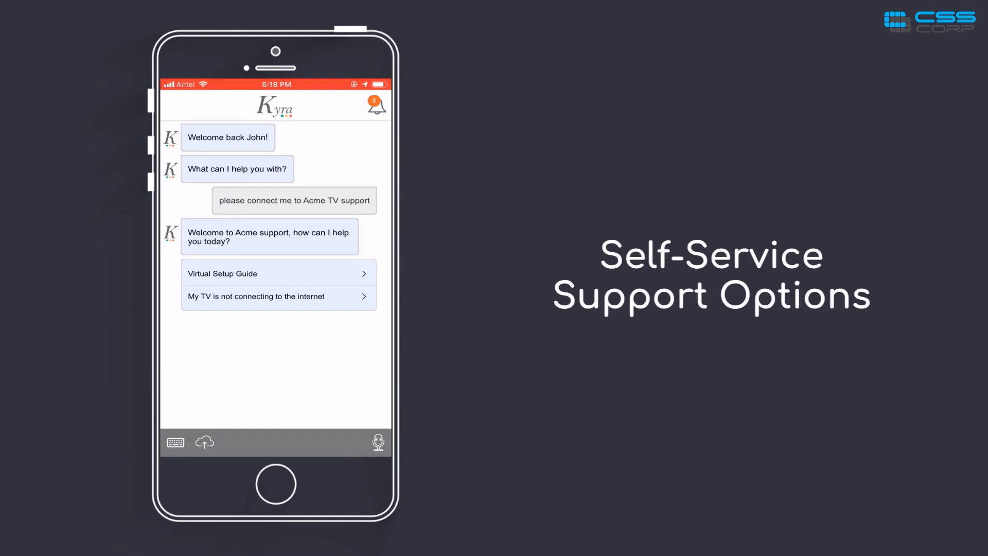
Reply 'My TV is not connecting to the internet', then choose 'Walk me through please'.
left_click(256, 297)
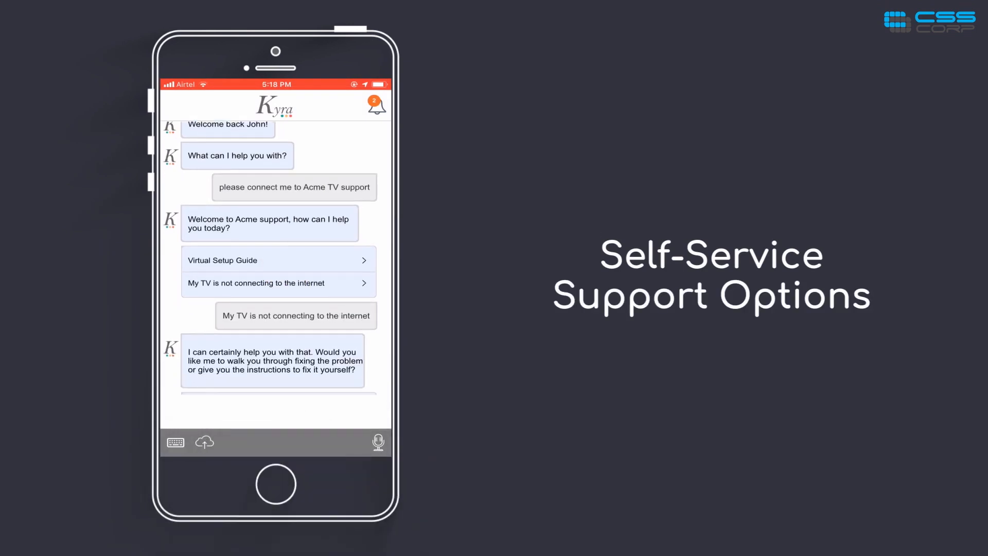
scroll("up", 3)
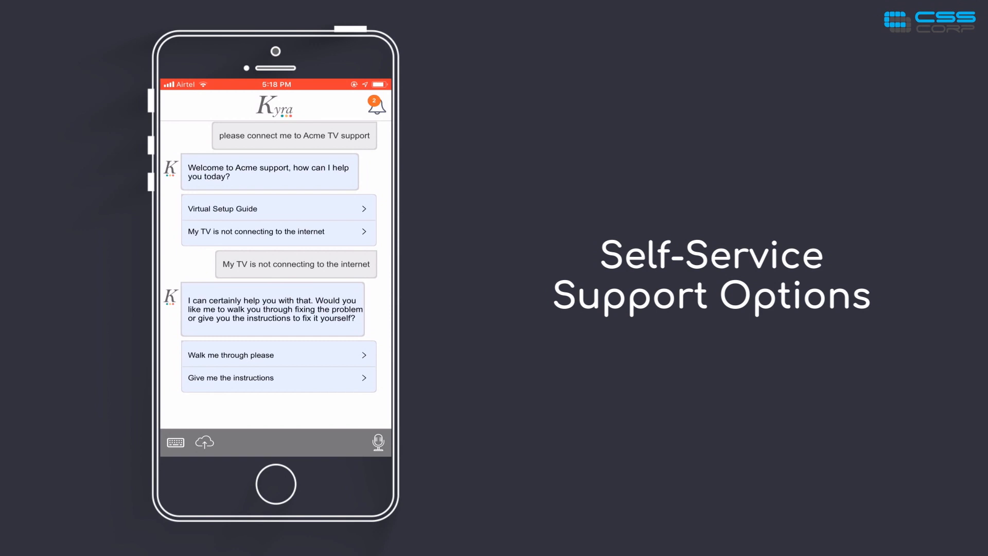
left_click(277, 354)
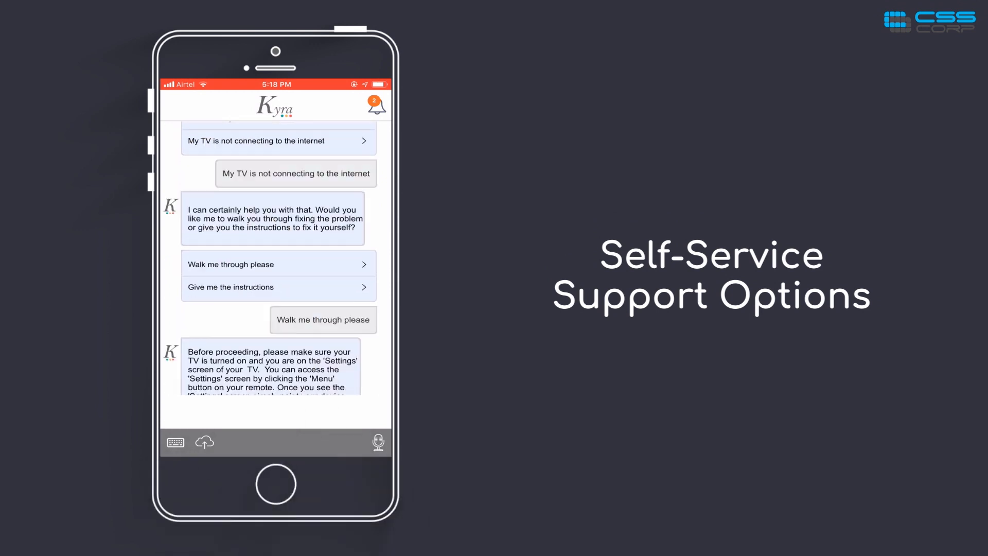
scroll("up", 3)
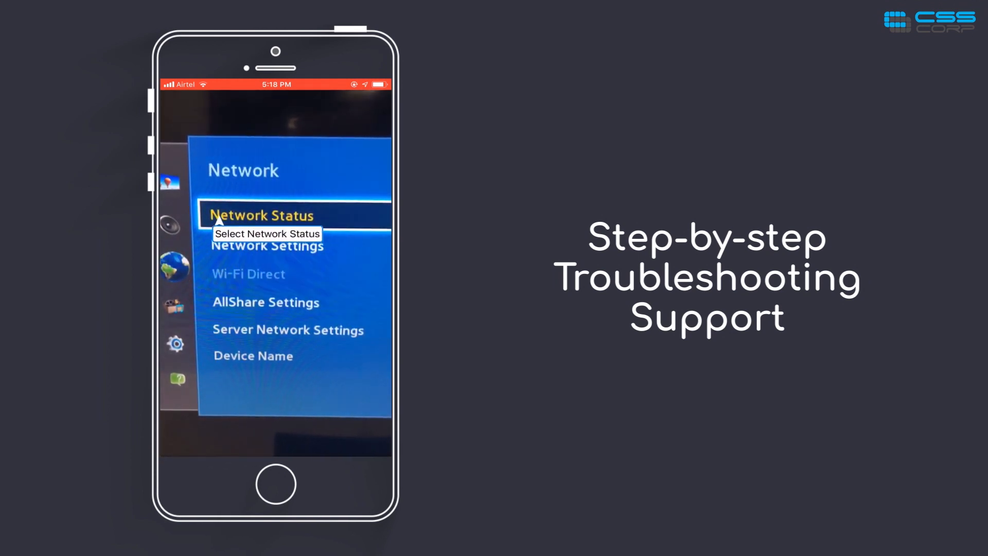
Follow the AR prompt to select Network Status on the TV's Network menu.
left_click(259, 215)
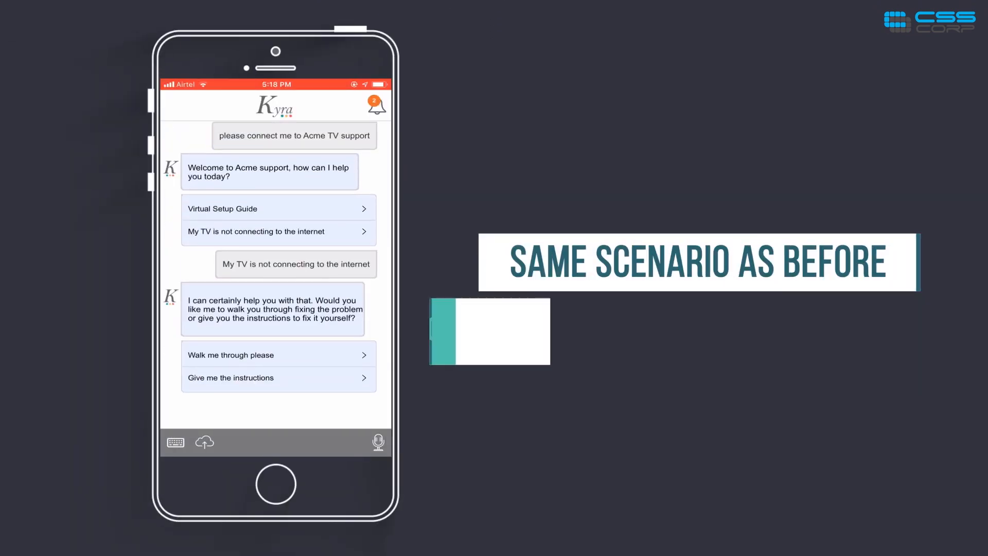
Choose 'Walk me through please' again to get the TV Settings screen instructions.
left_click(277, 354)
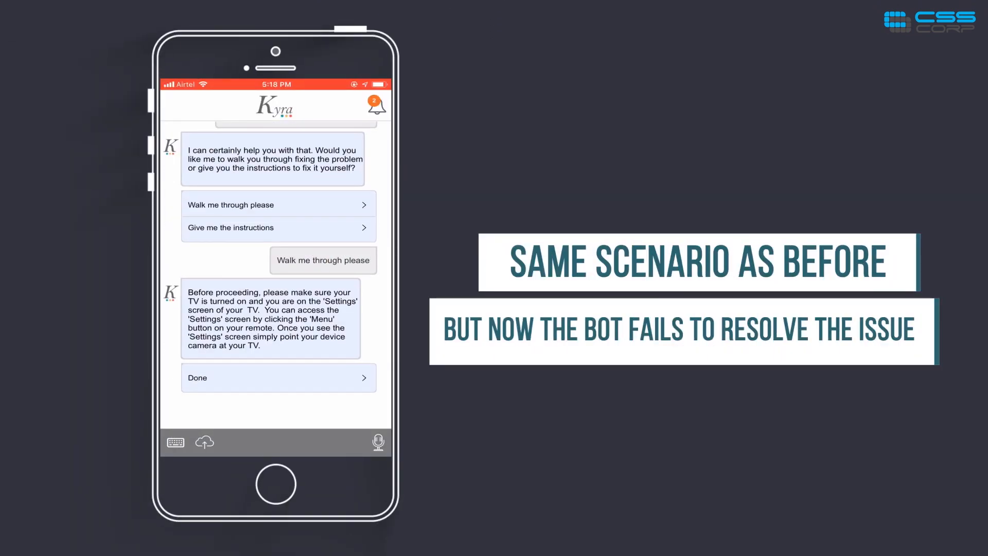